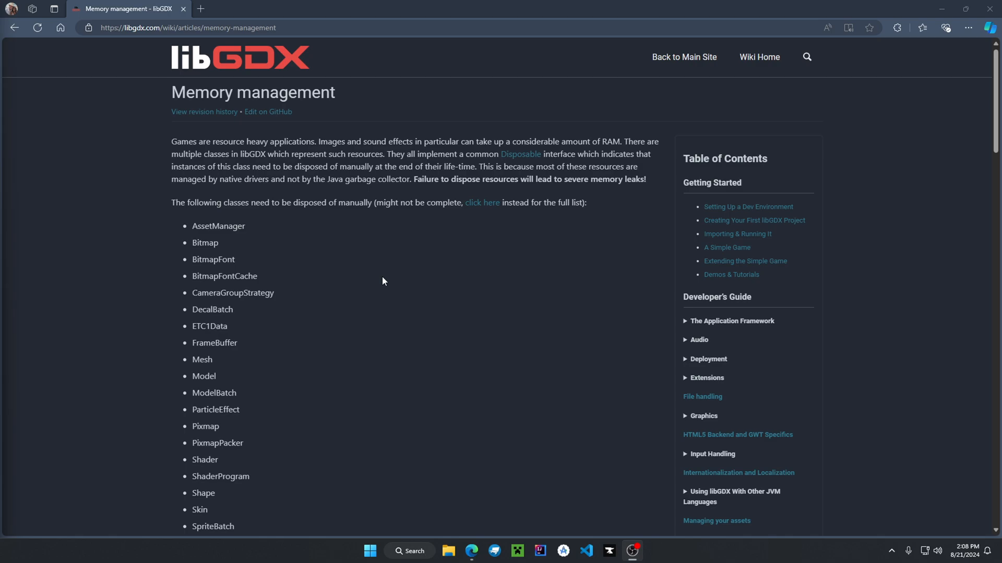
mouse_move(163, 115)
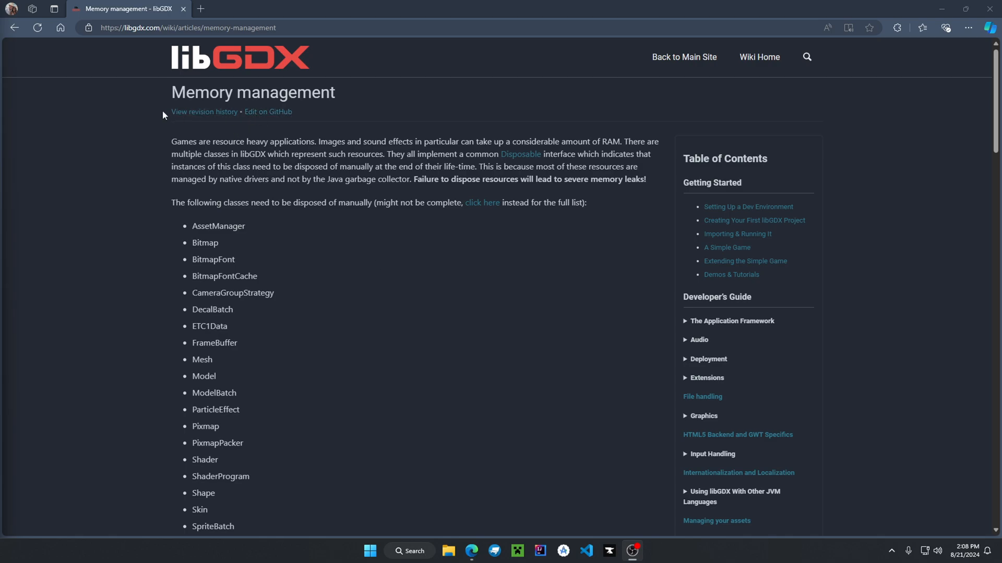
mouse_move(283, 177)
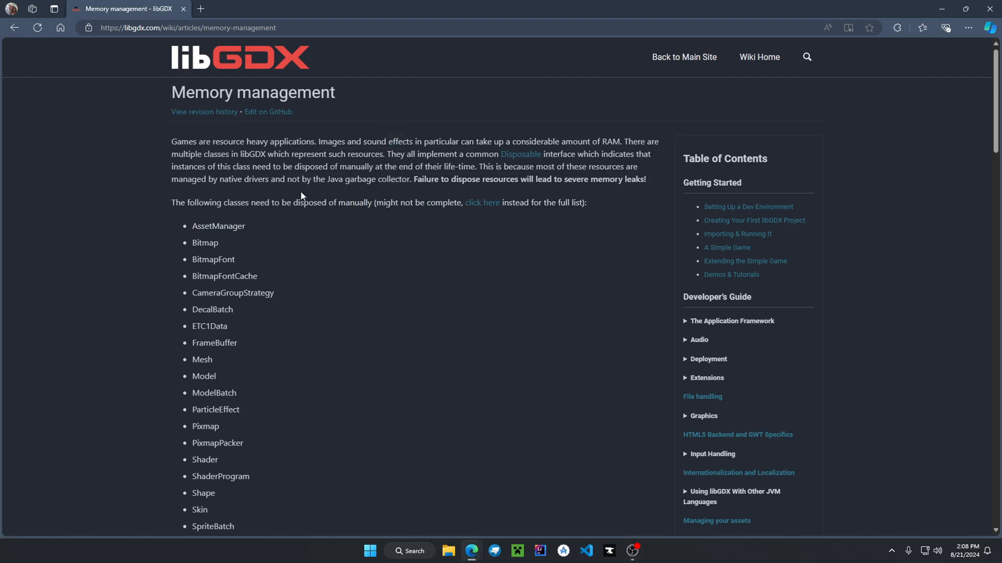
- Browse the Memory management article down to Pools usage and Profiling Memory leaks, checking the Disposable interface docs
scroll("down", 3)
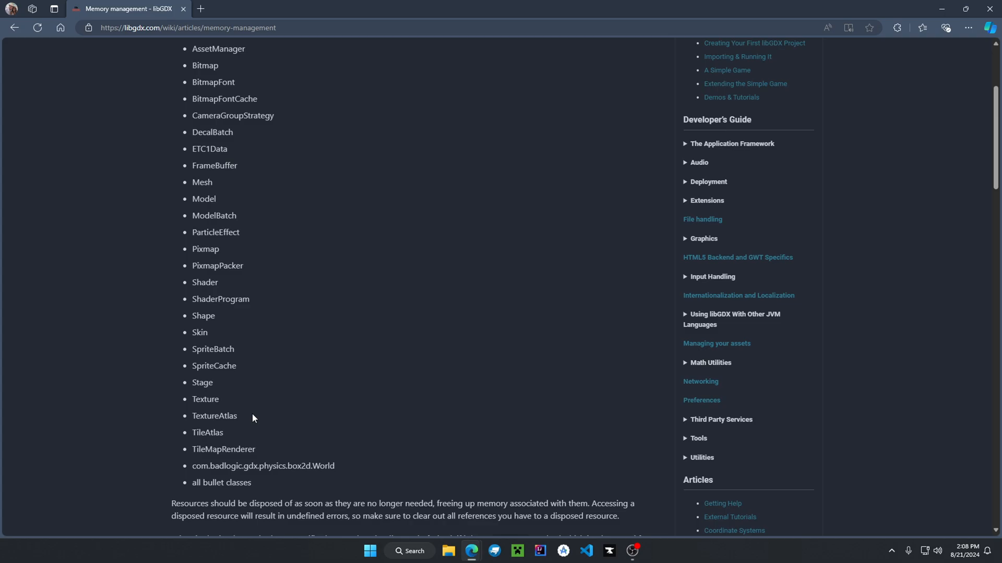
scroll("up", 3)
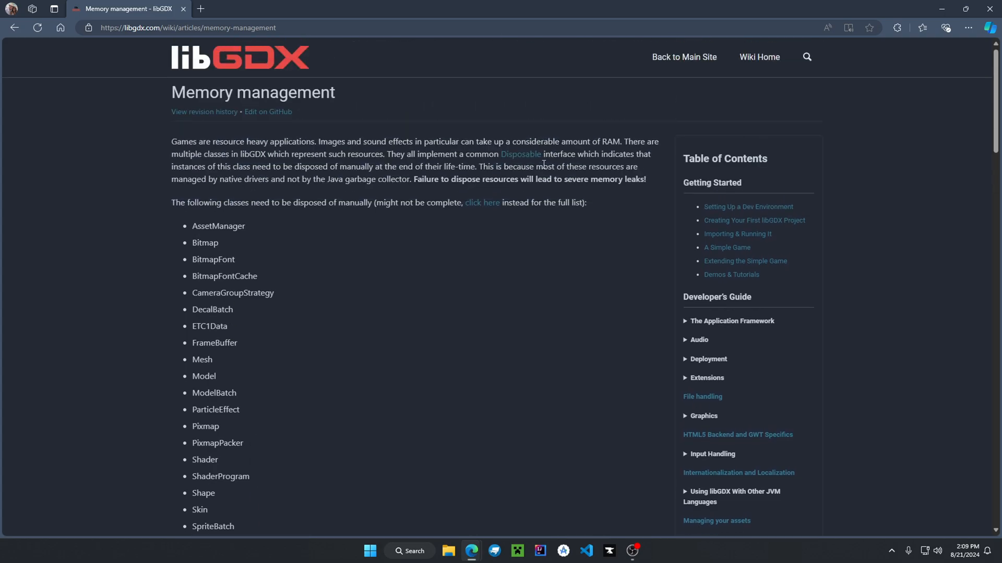
mouse_move(498, 159)
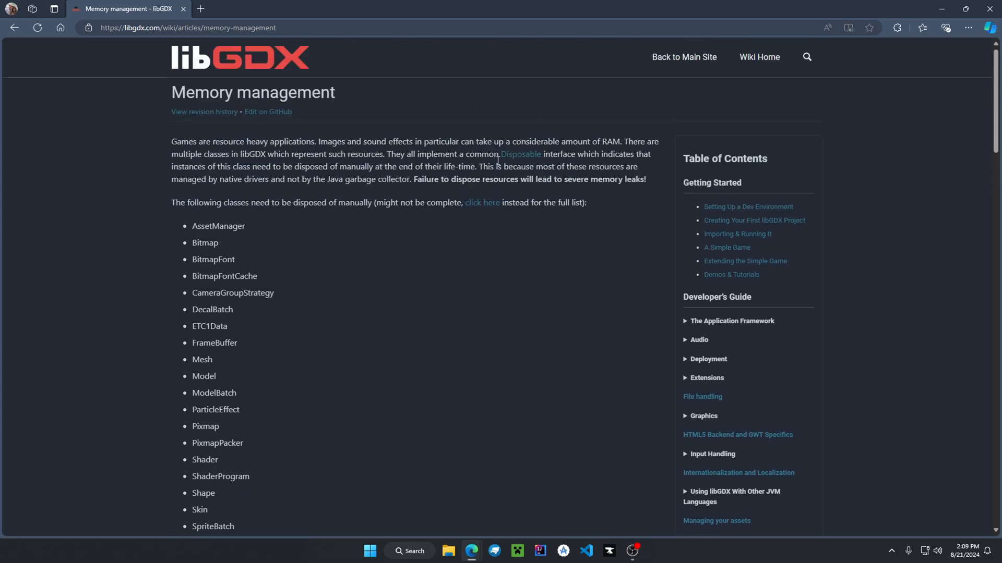
mouse_move(519, 154)
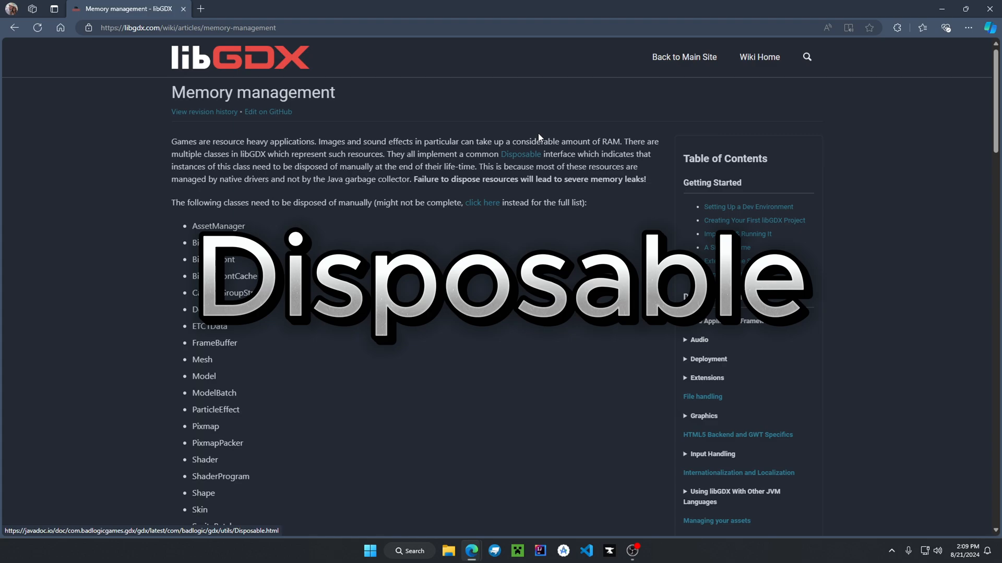
left_click(519, 154)
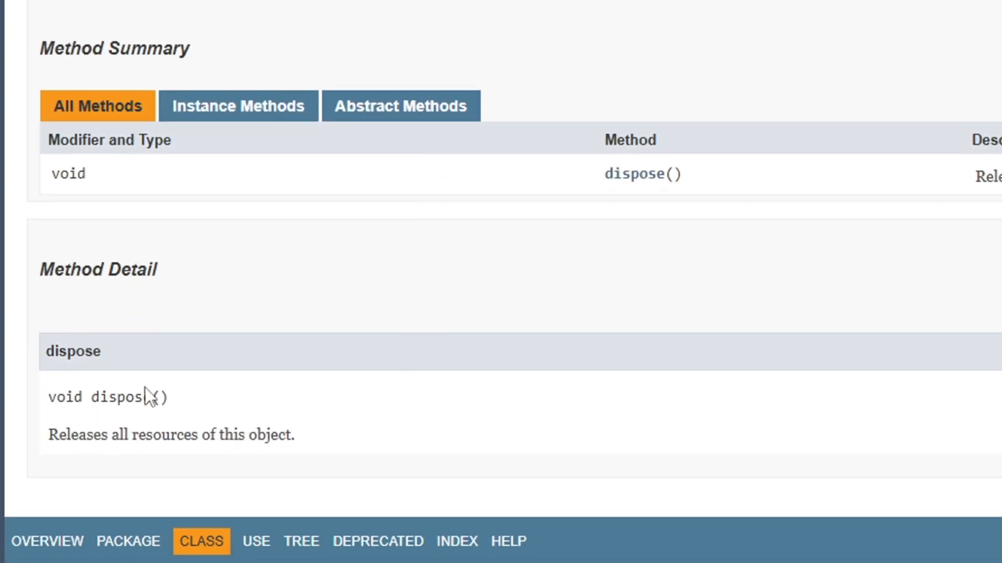
mouse_move(86, 461)
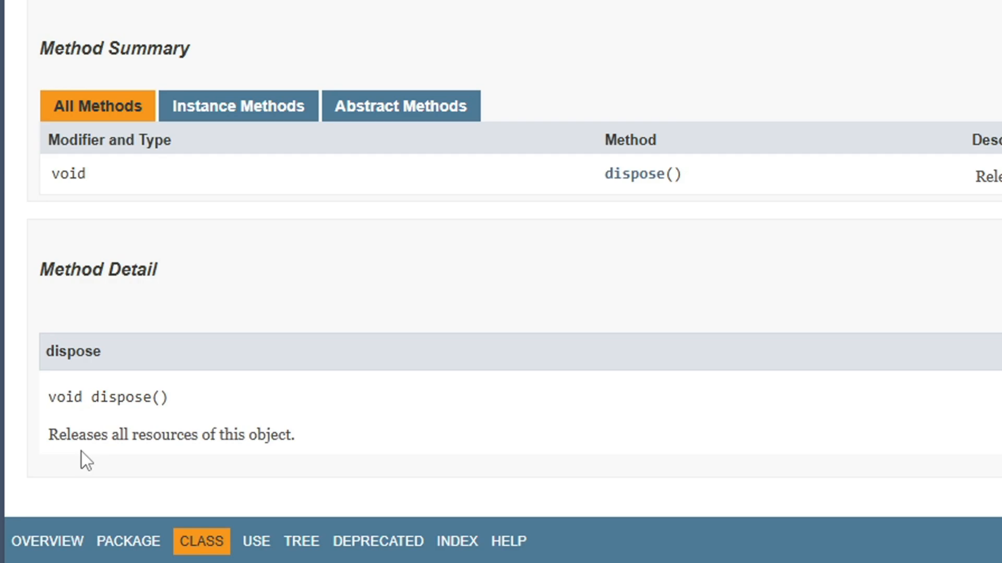
mouse_move(776, 60)
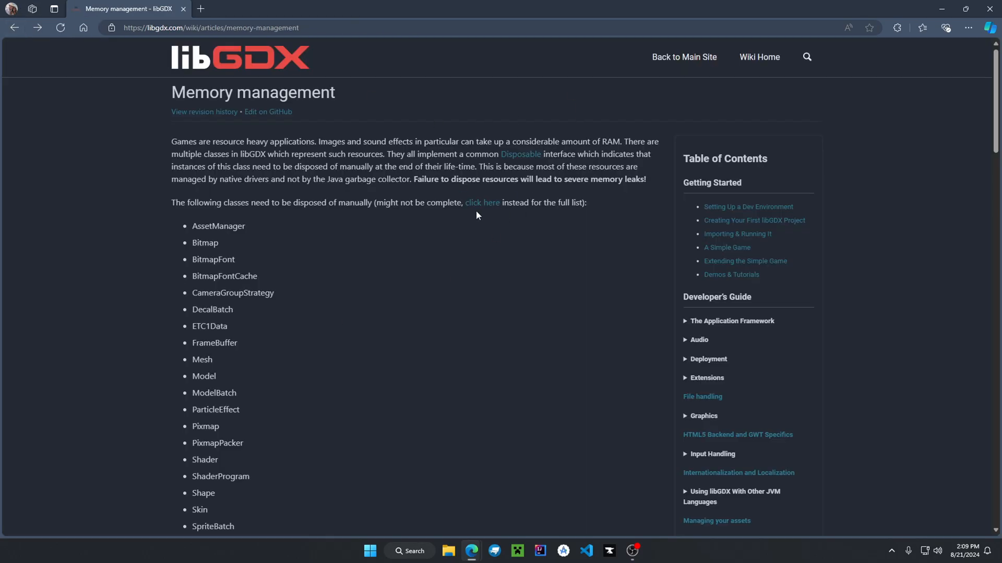
mouse_move(520, 154)
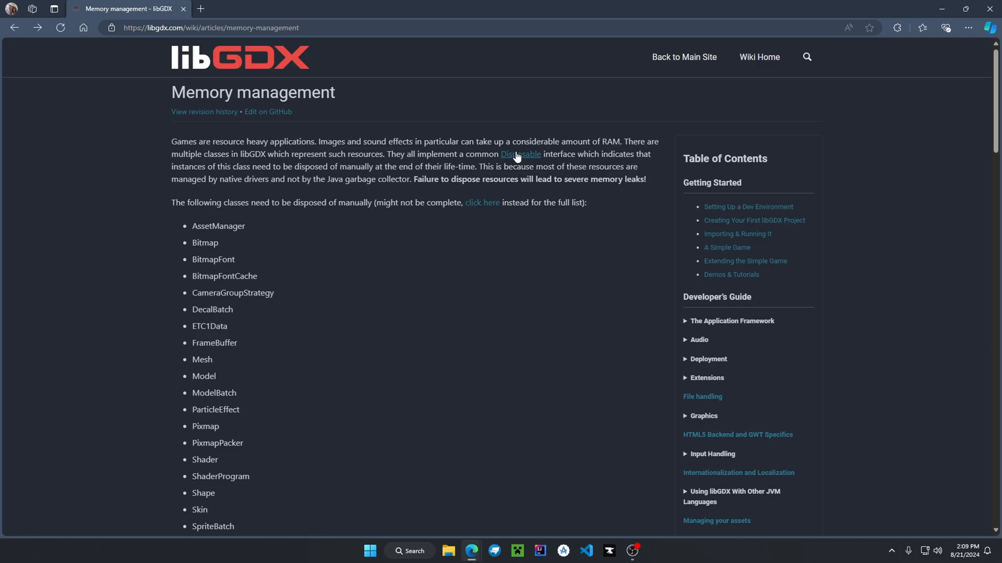
mouse_move(393, 237)
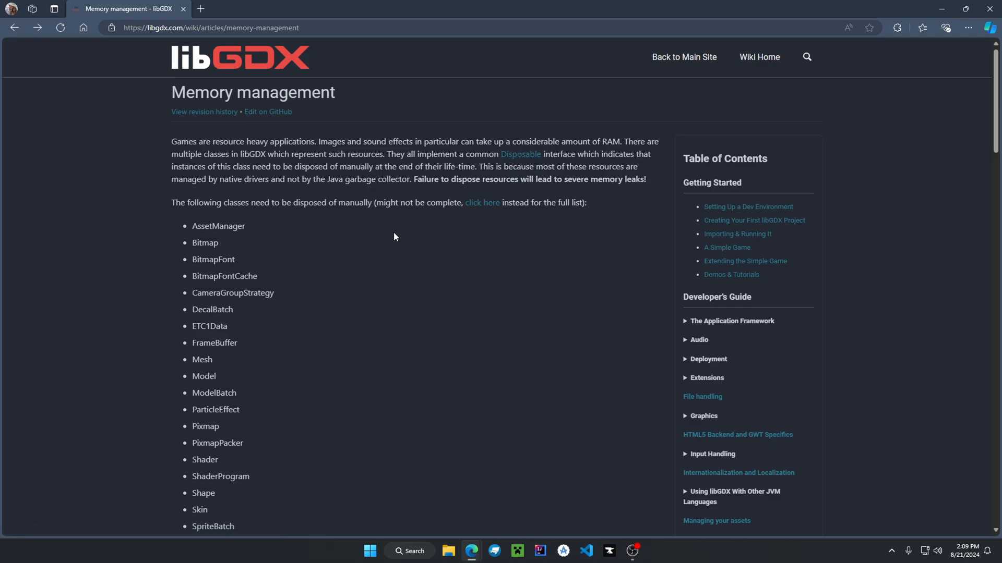
mouse_move(450, 274)
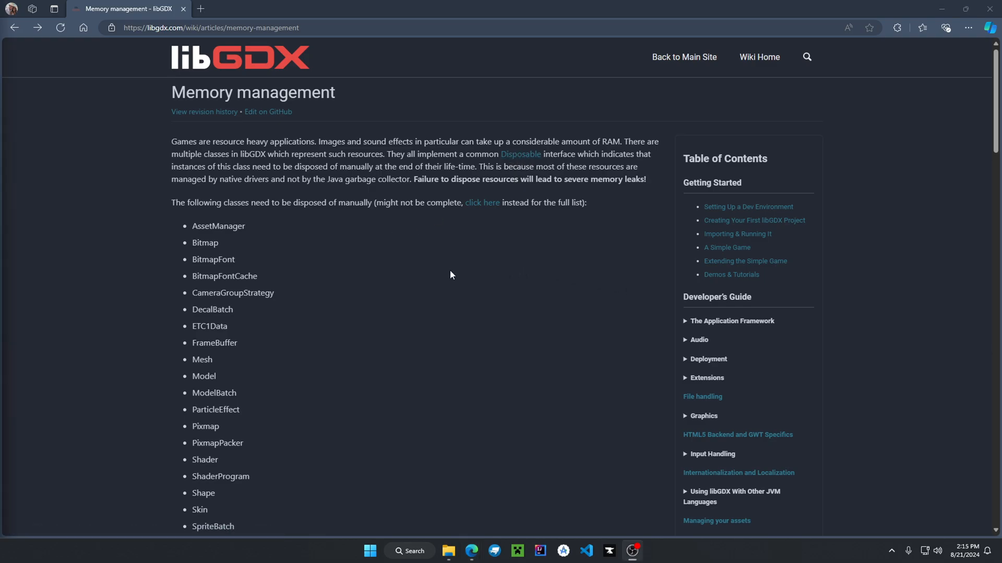
scroll("down", 3)
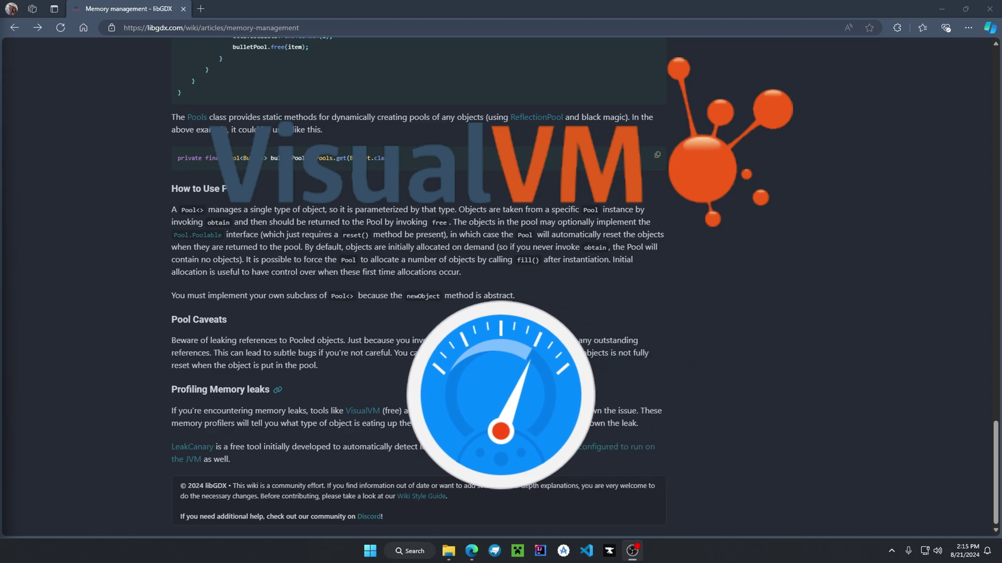
left_click(585, 549)
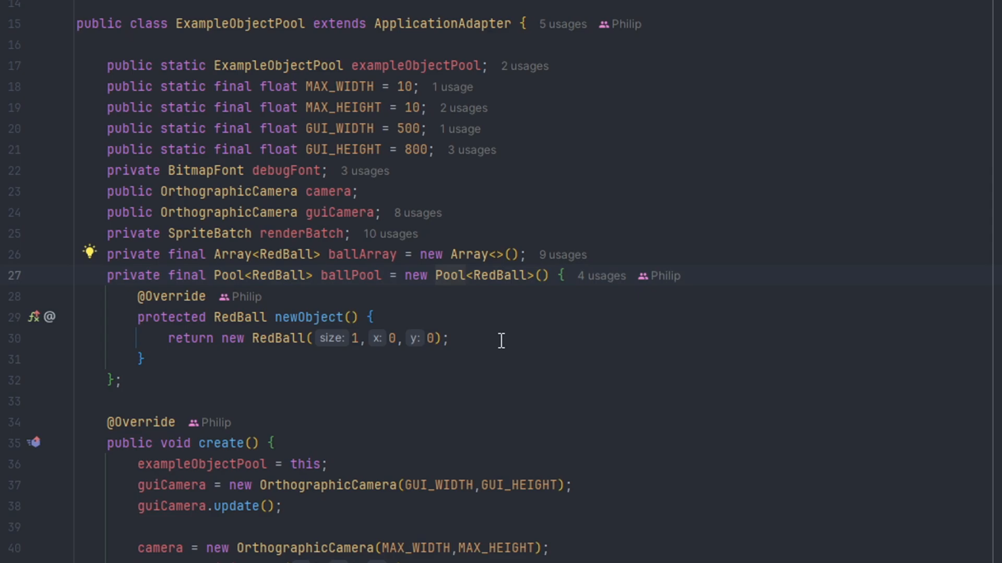
mouse_move(229, 275)
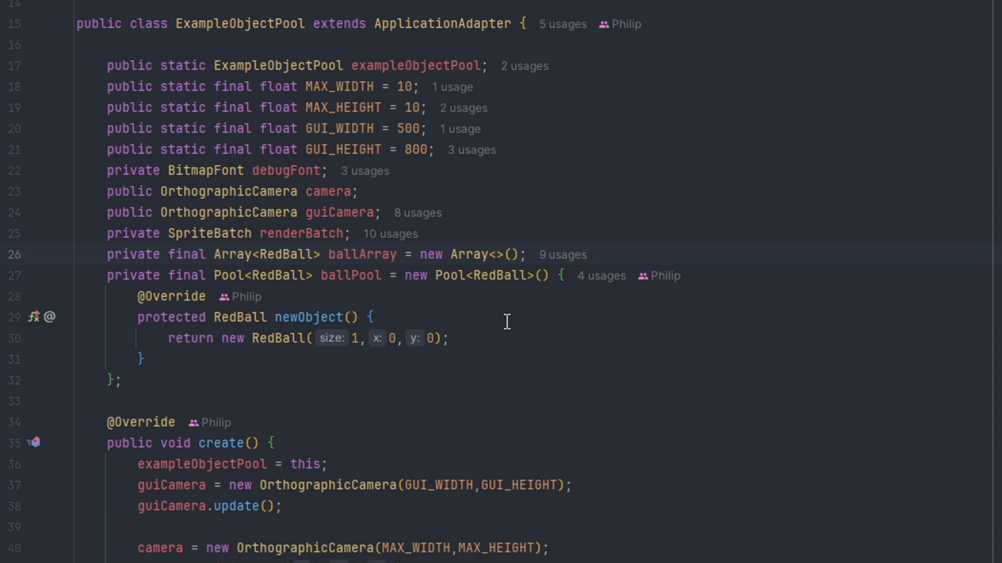
- Replace the anonymous Pool<RedBall> with ballPool = Pools.get(RedBall.class)
left_click(370, 318)
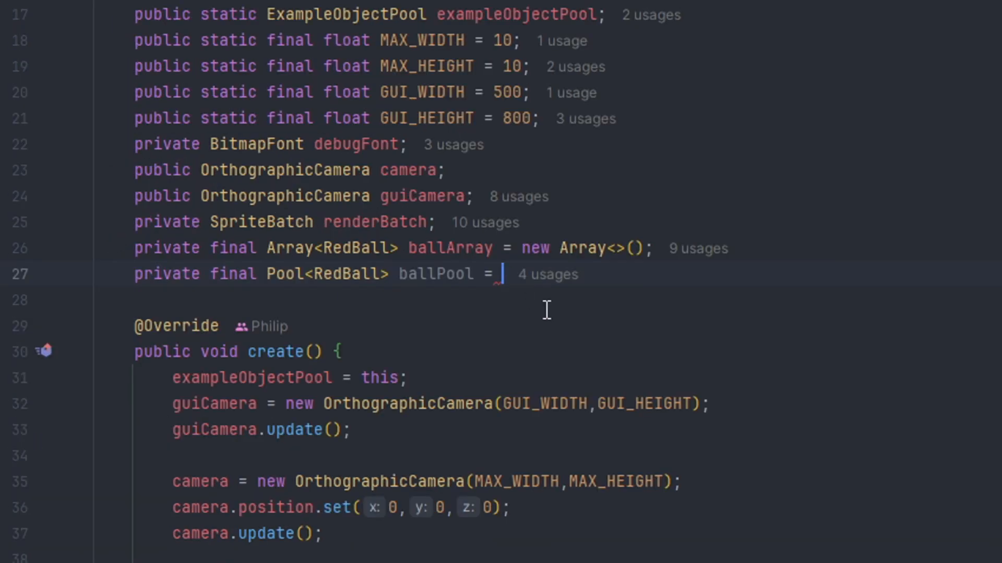
type("P")
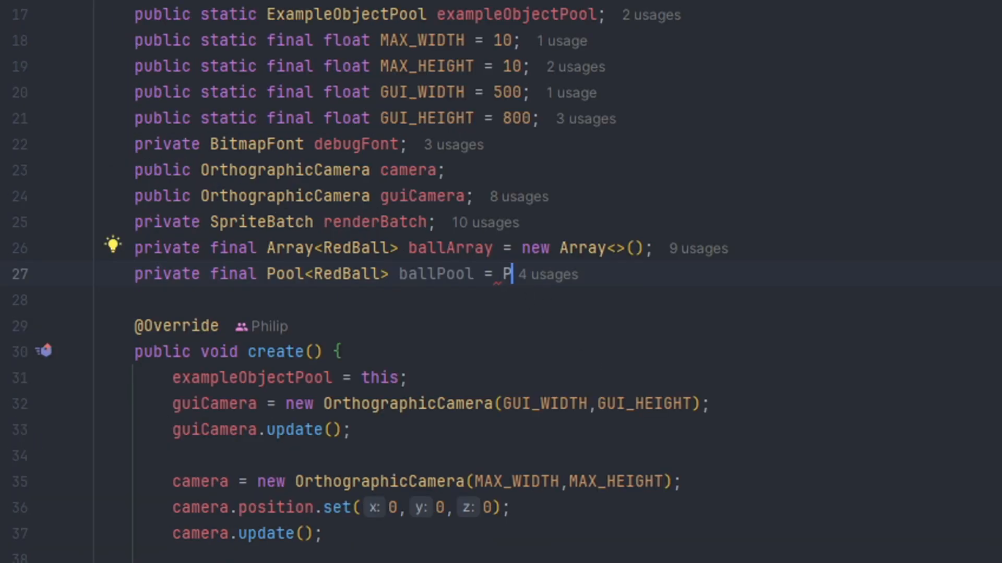
type("Pools.get()")
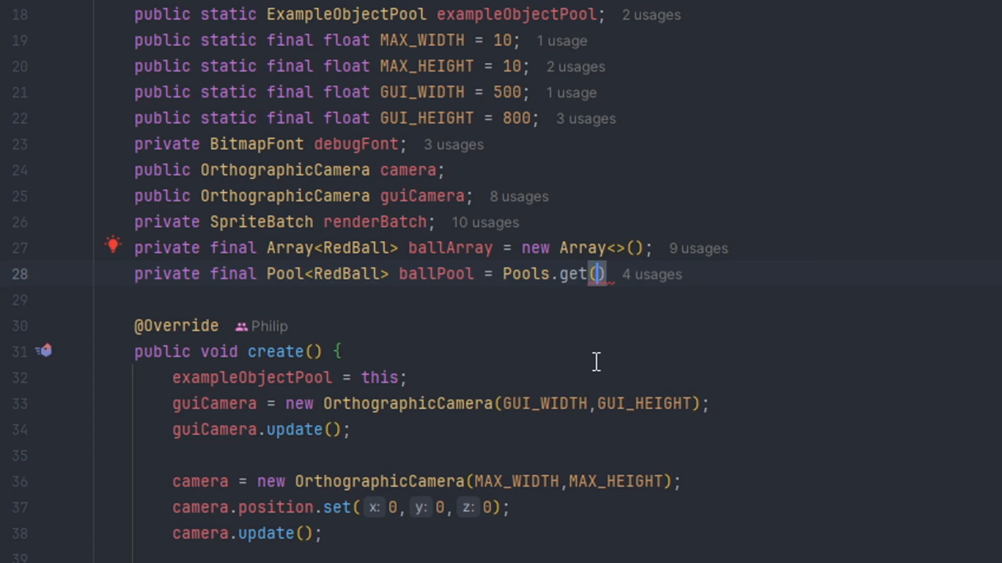
type("RedBall.class")
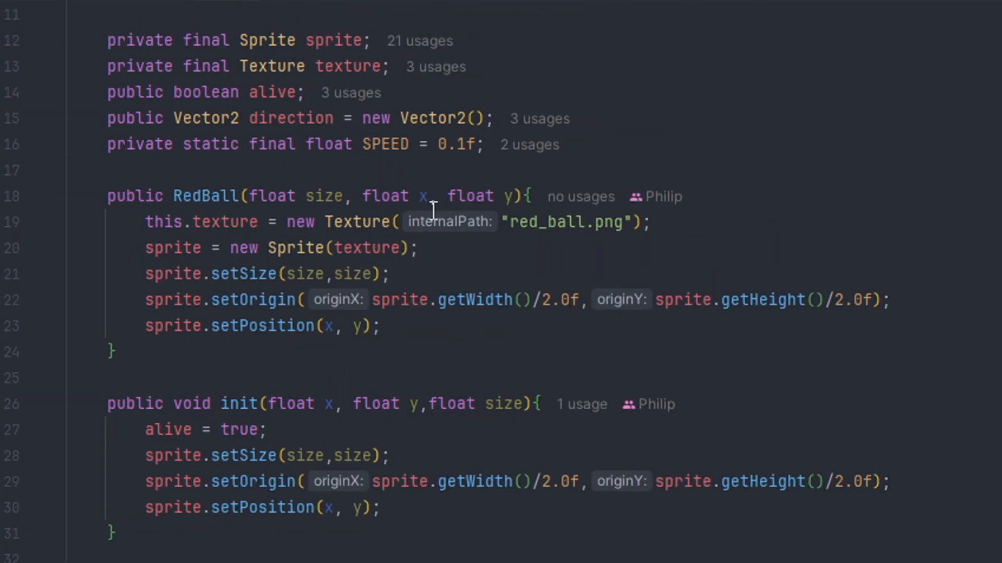
- Review RedBall's Poolable reset and the update loop freeing dead balls back to ballPool
scroll("up", 3)
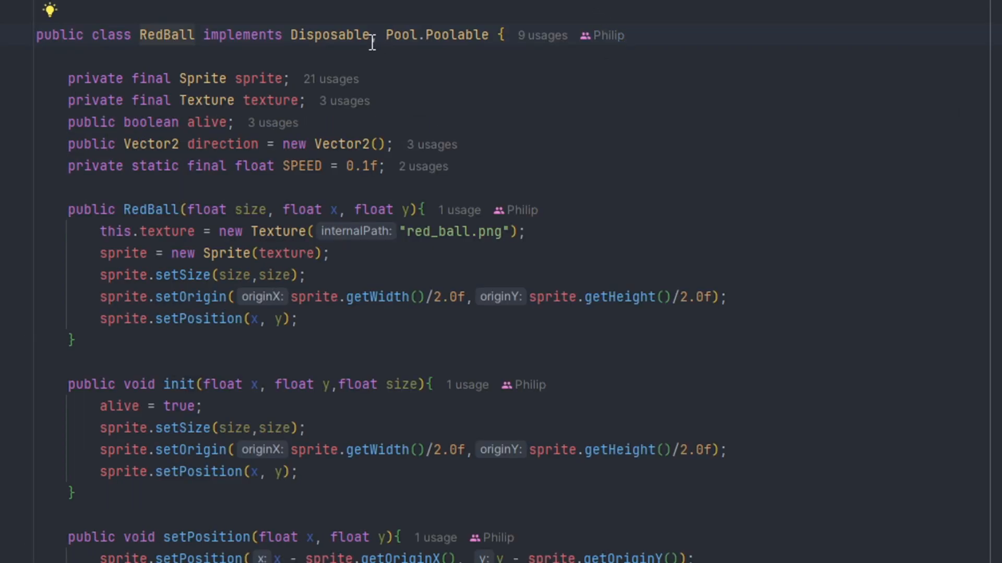
scroll("up", 3)
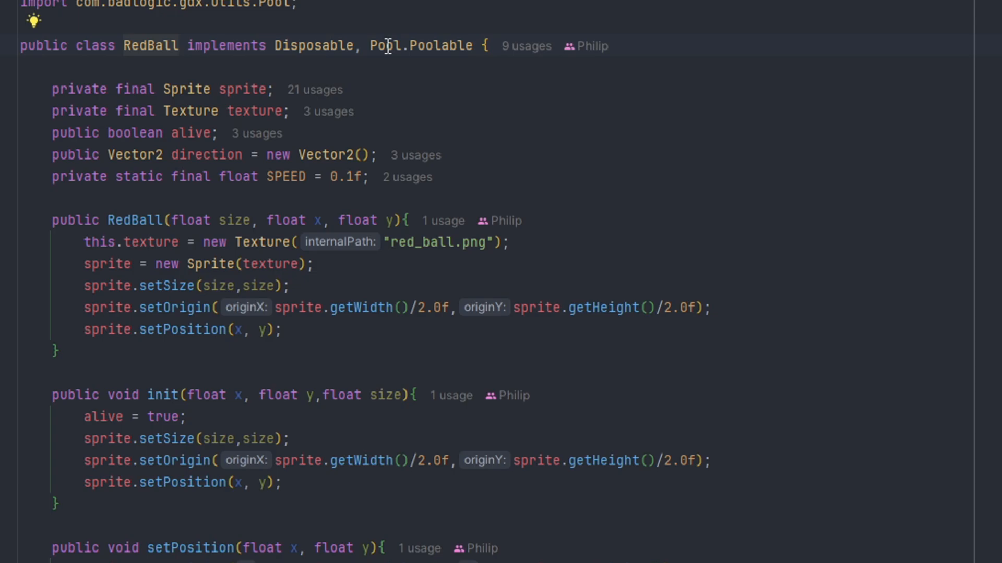
scroll("down", 3)
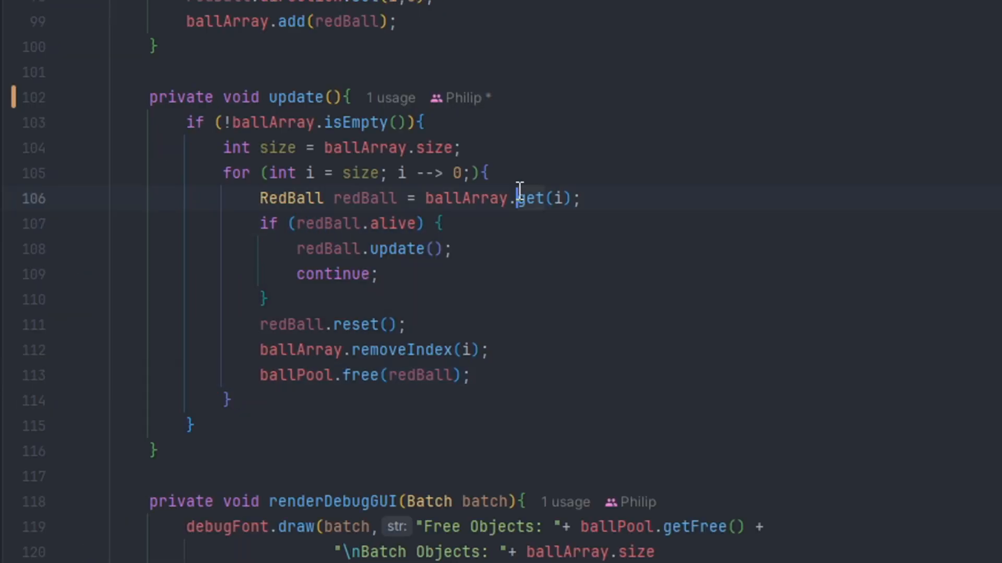
mouse_move(437, 323)
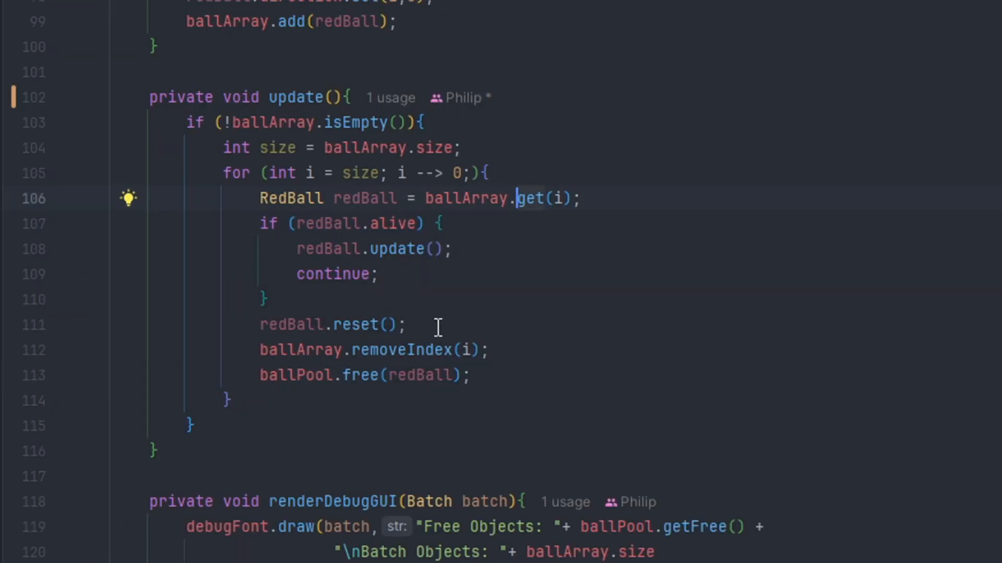
left_click(256, 351)
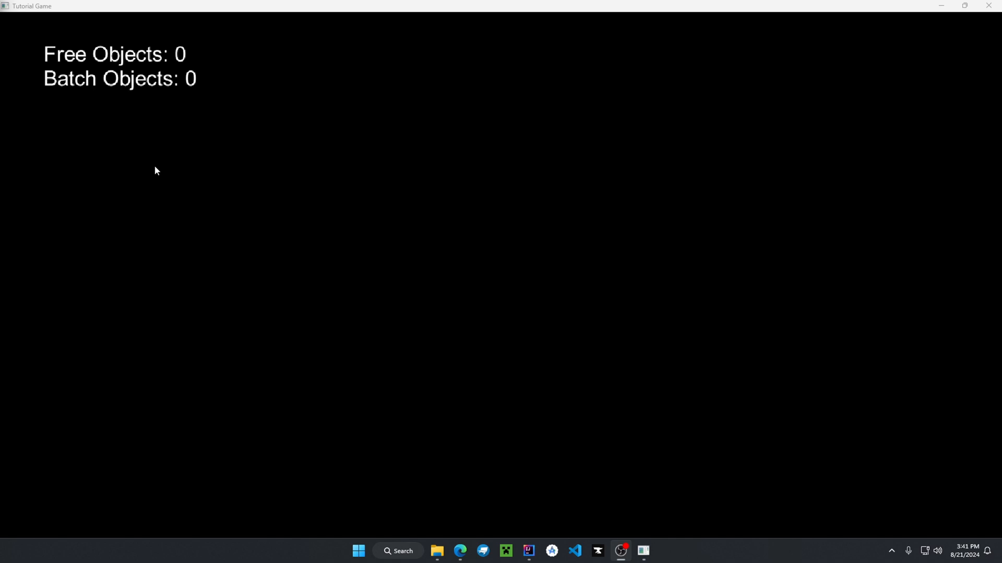
- Pop the spawned red ball so it returns to the pool and Free Objects rises
left_click(571, 165)
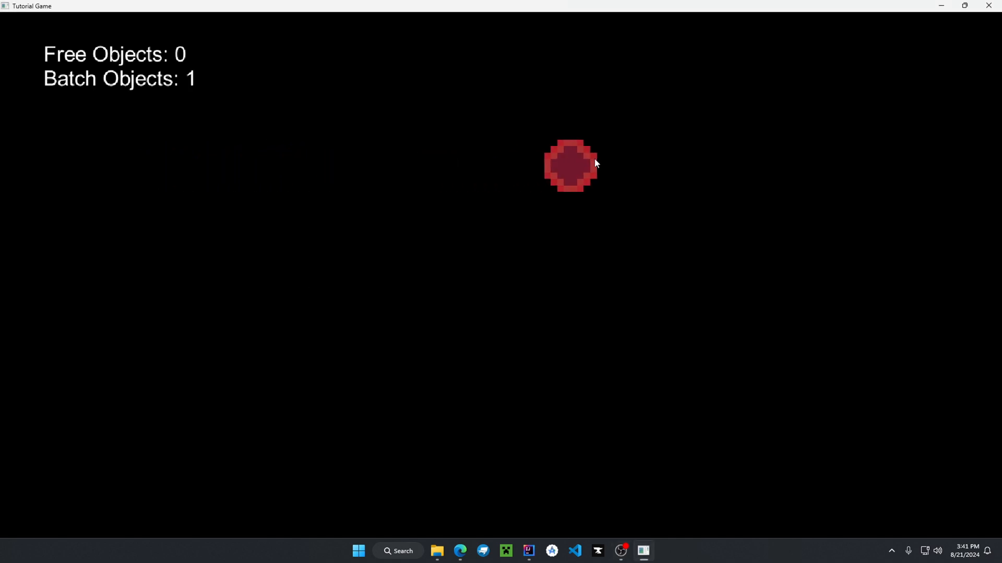
left_click(570, 164)
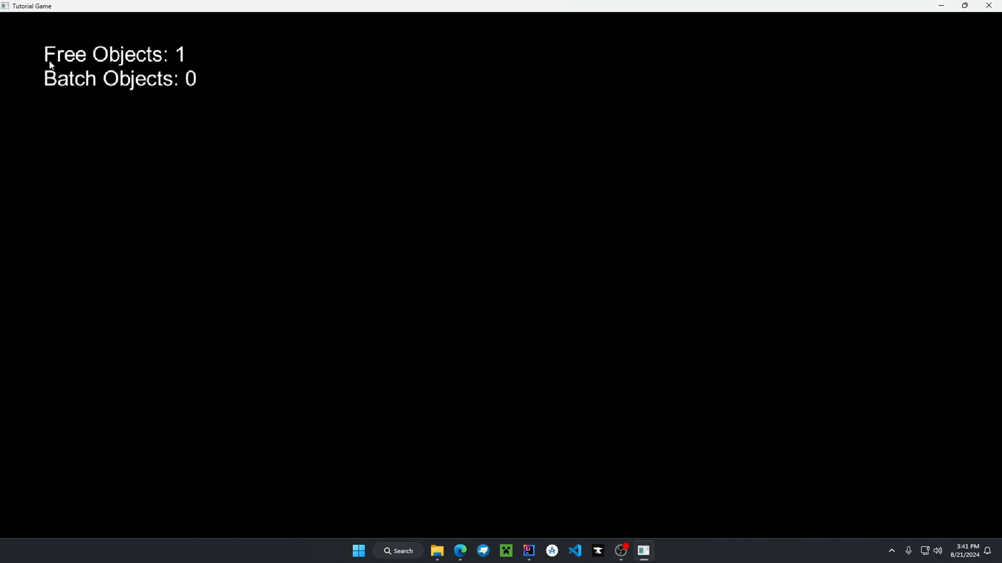
mouse_move(212, 138)
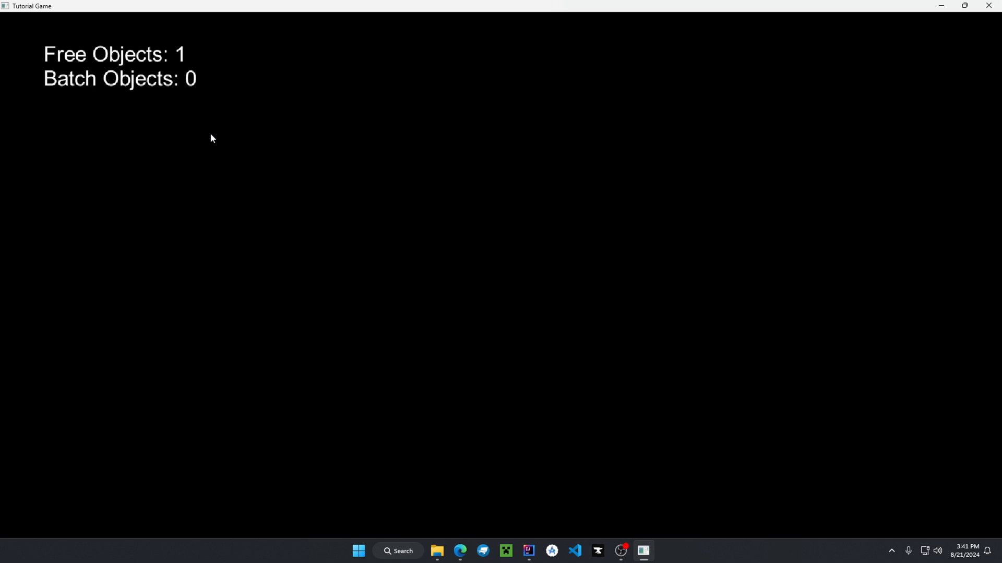
mouse_move(182, 196)
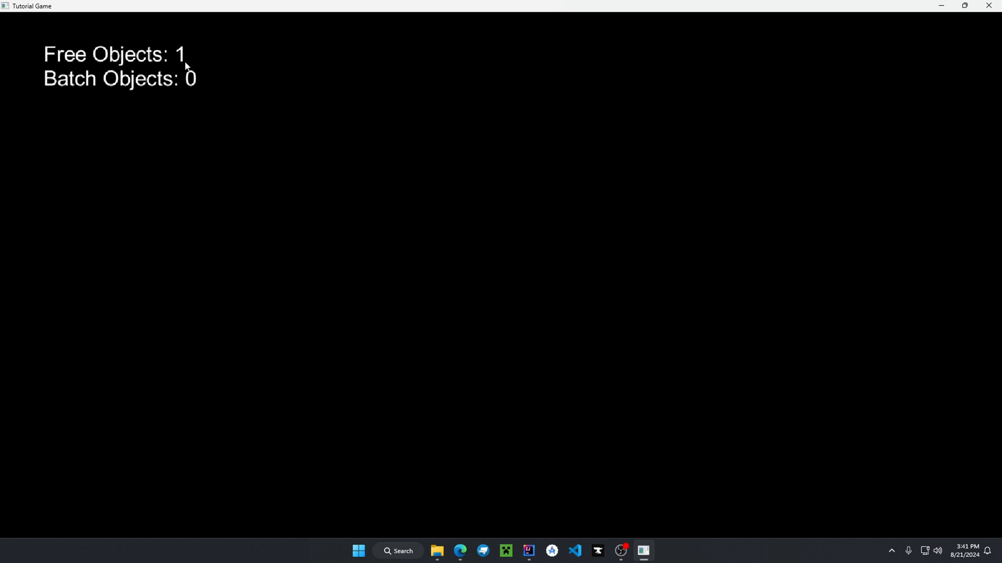
mouse_move(183, 132)
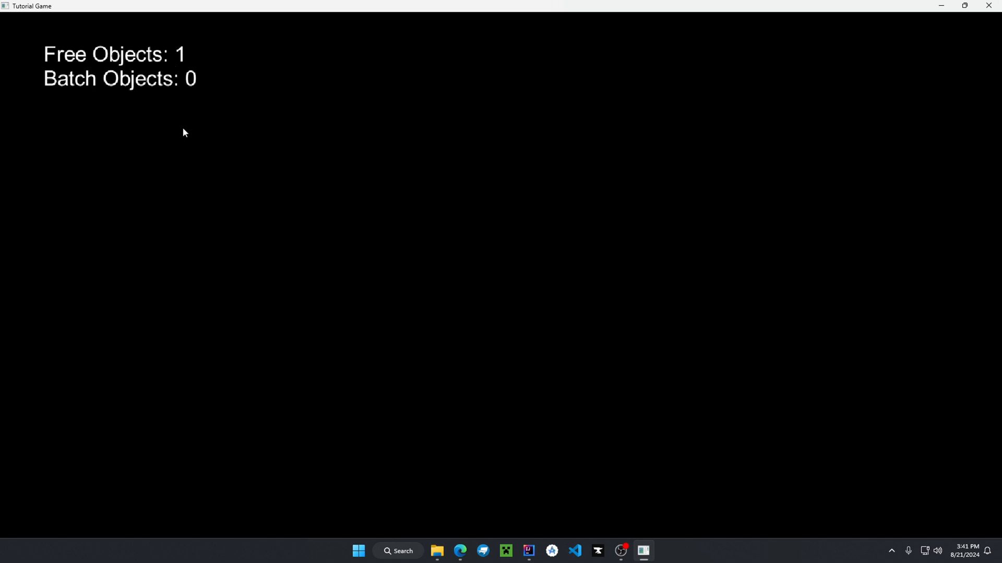
mouse_move(148, 305)
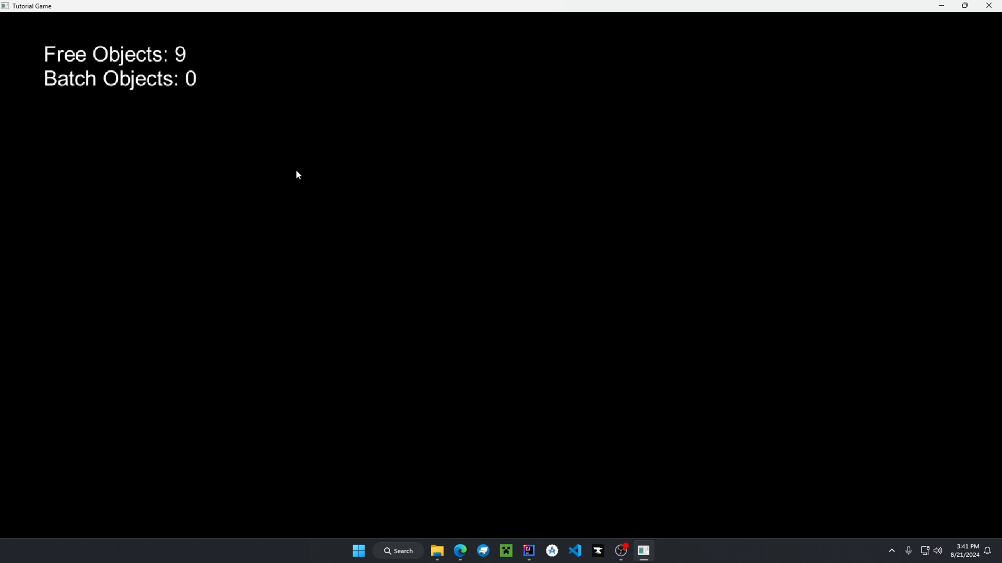
mouse_move(178, 380)
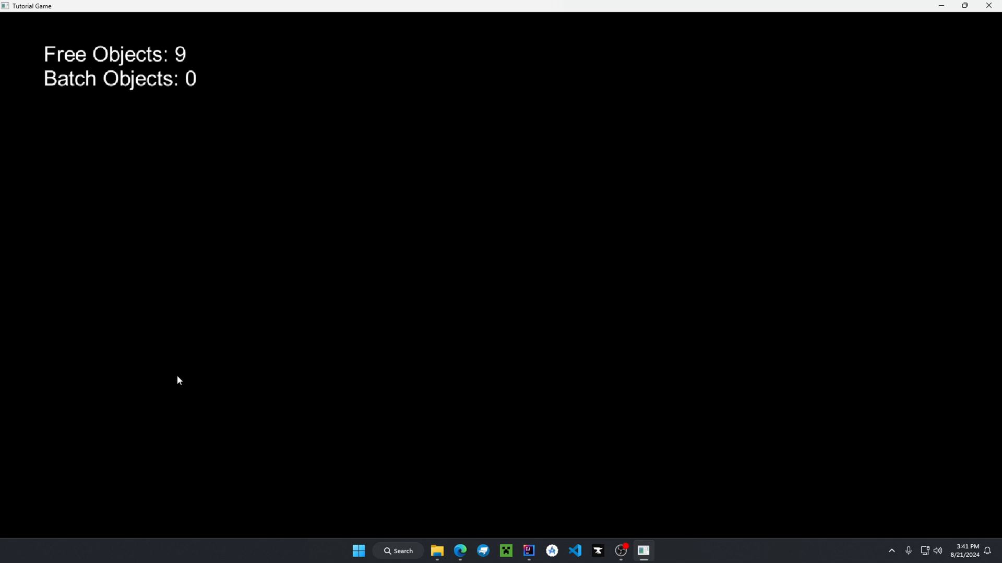